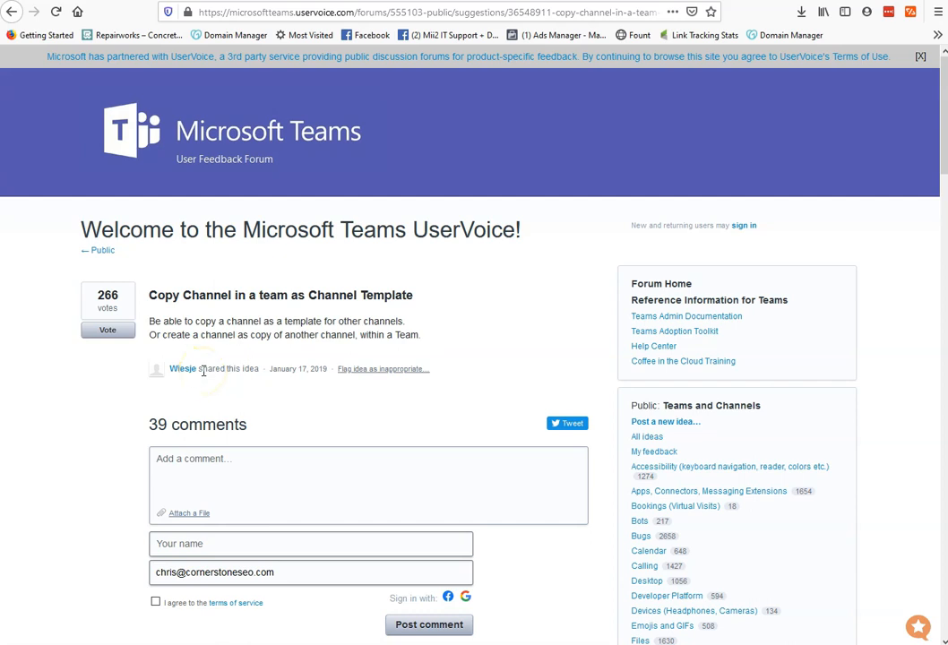
{"action": "mouse_move", "coordinate": [308, 290]}
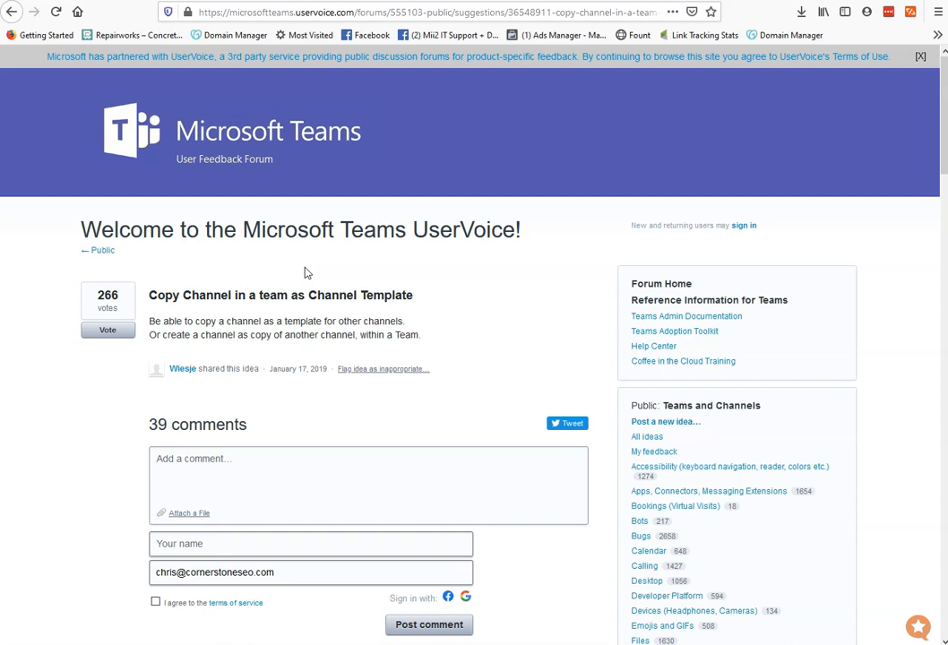
{"action": "mouse_move", "coordinate": [396, 118]}
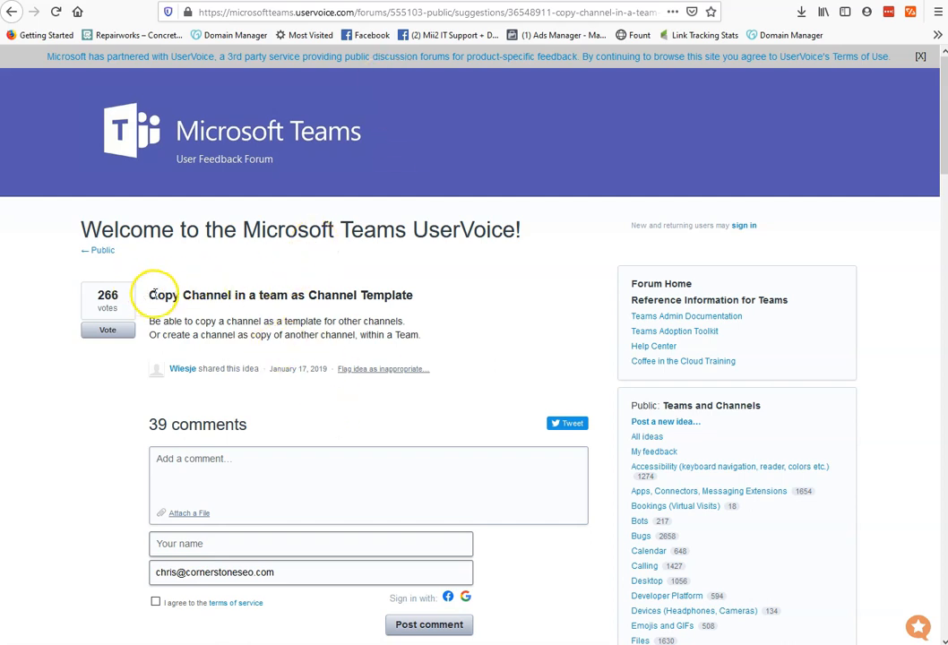
{"action": "mouse_move", "coordinate": [175, 351]}
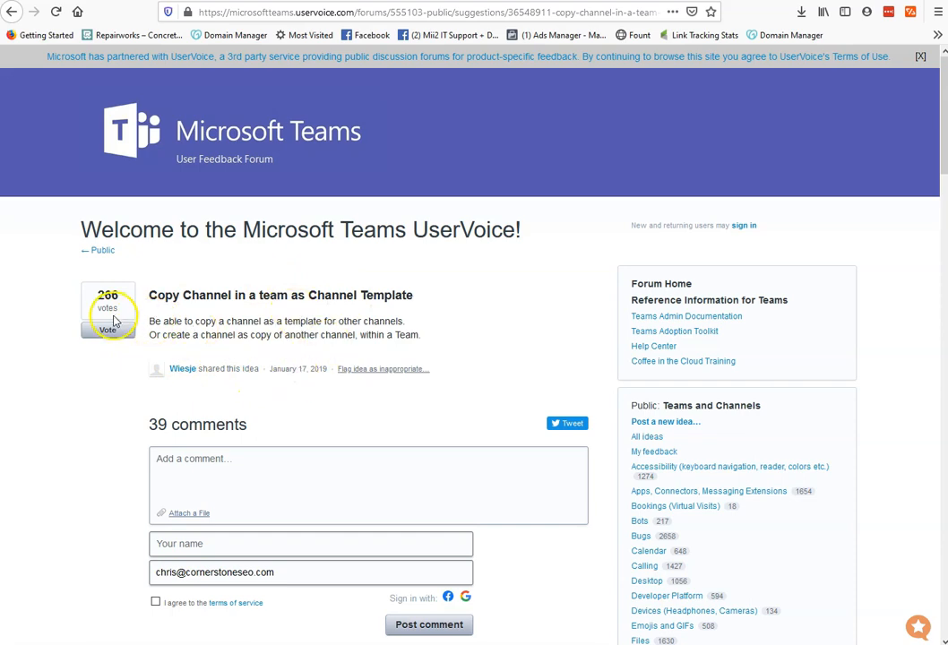
Browse the synced NEW-CLIENT-MASTER template folder with BackUps, Images, REPORTS, Videos and three documents.
{"action": "scroll", "scroll_direction": "down", "scroll_amount": 3}
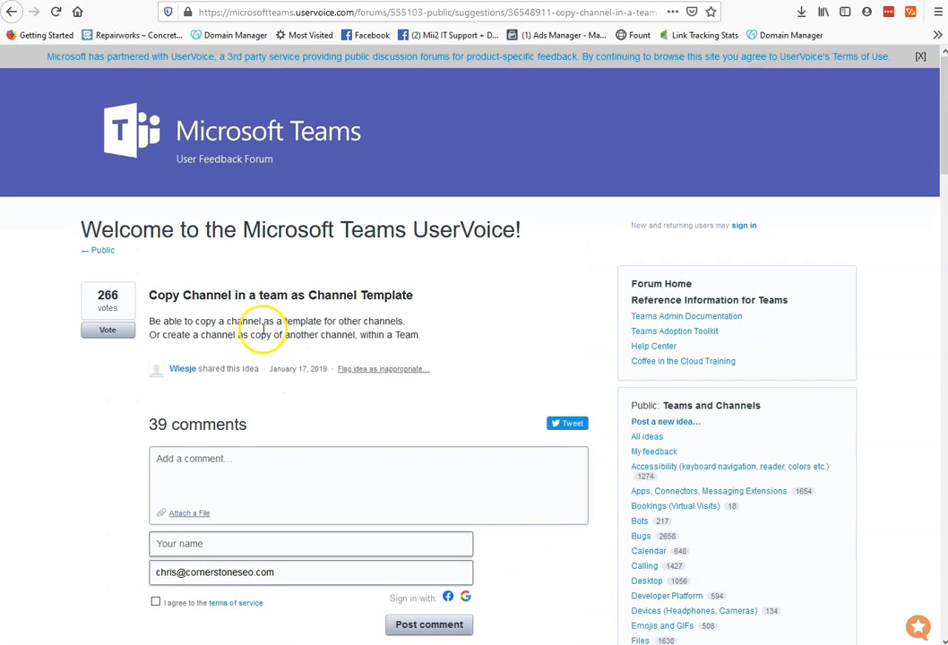
{"action": "mouse_move", "coordinate": [498, 172]}
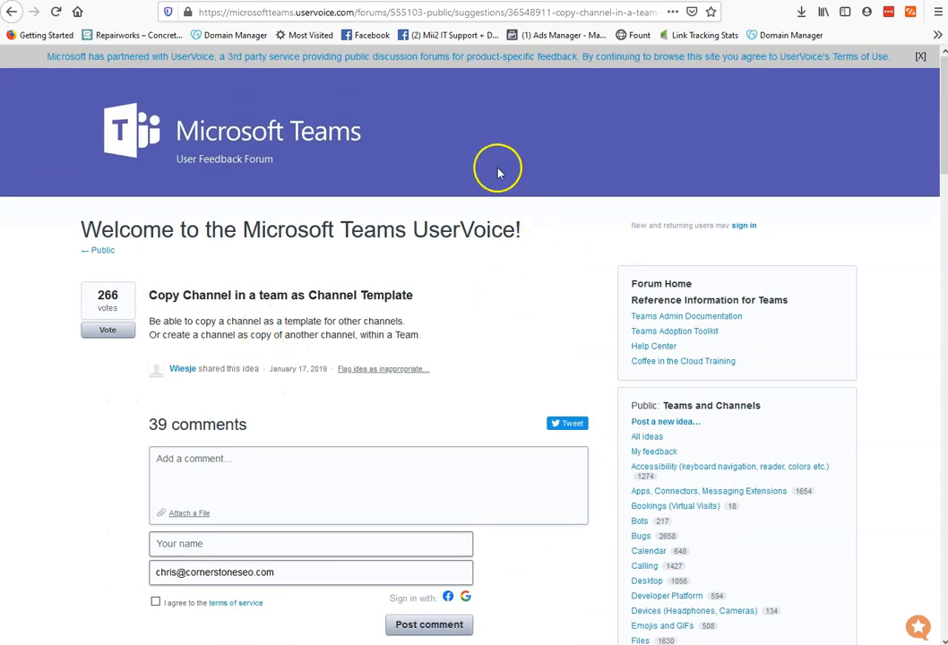
{"action": "mouse_move", "coordinate": [440, 188]}
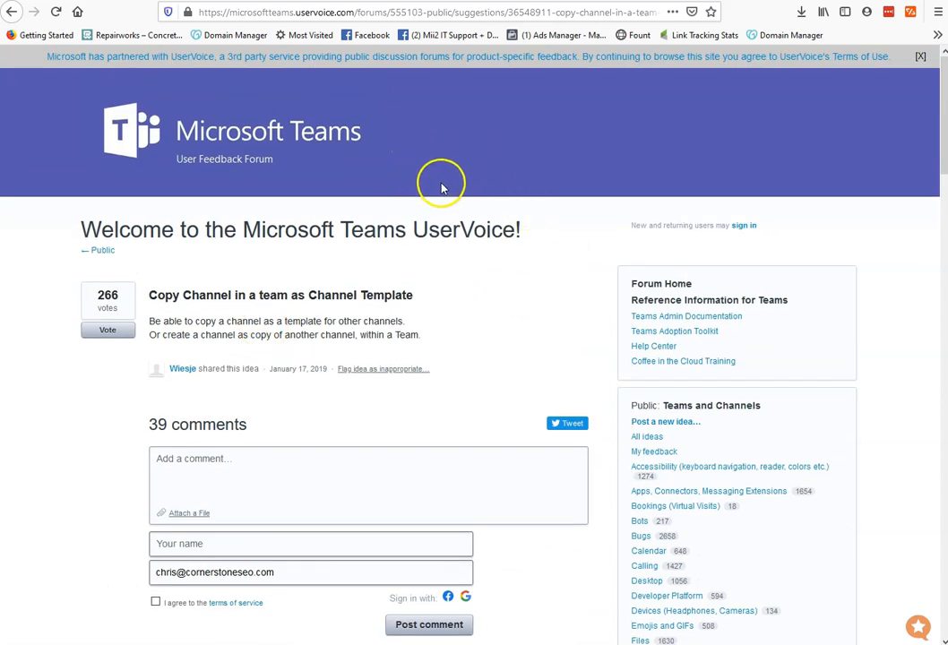
{"action": "mouse_move", "coordinate": [362, 235]}
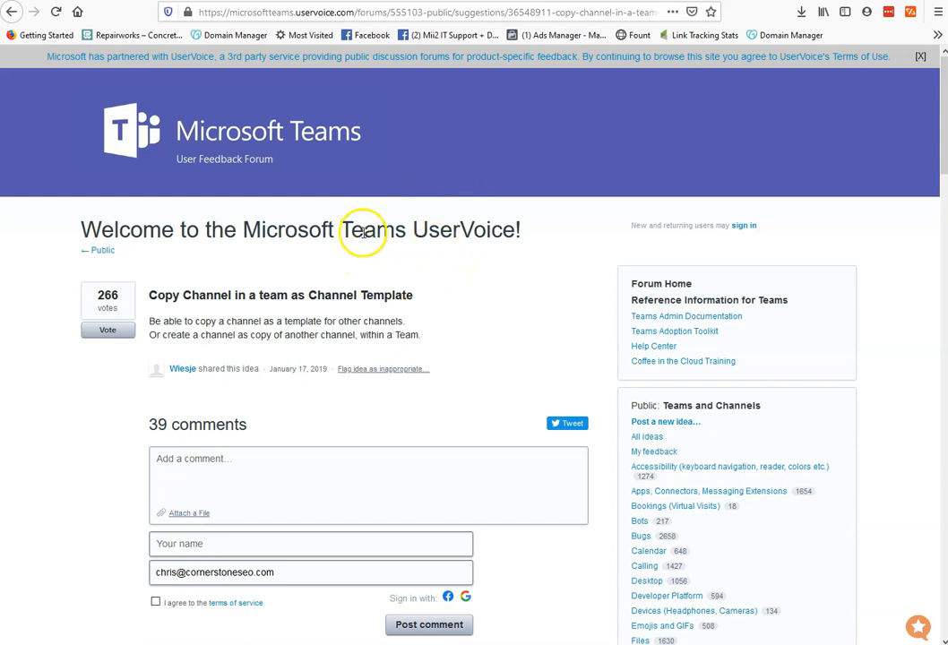
{"action": "mouse_move", "coordinate": [362, 233]}
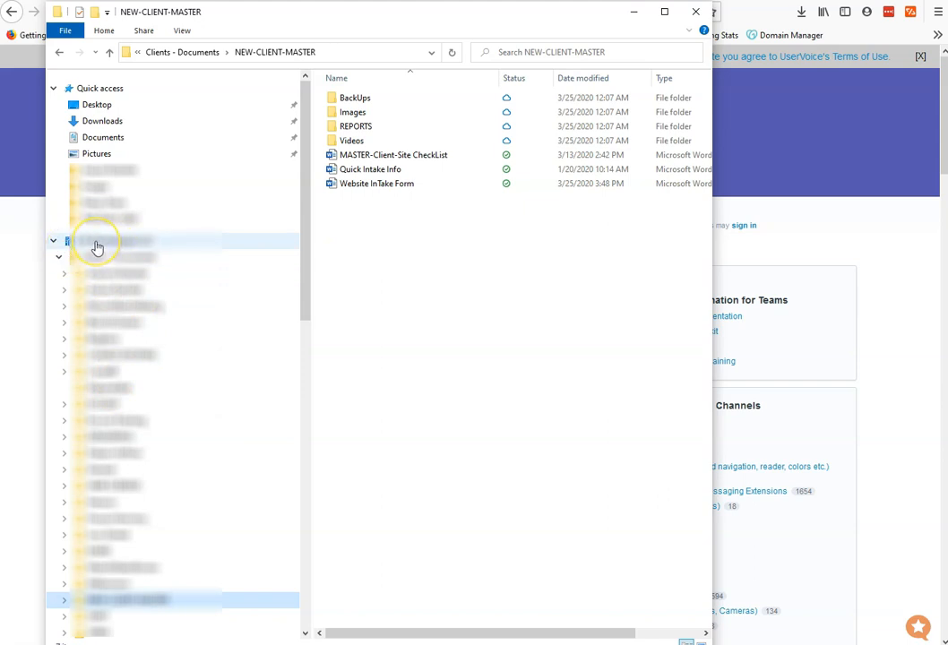
{"action": "mouse_move", "coordinate": [107, 261]}
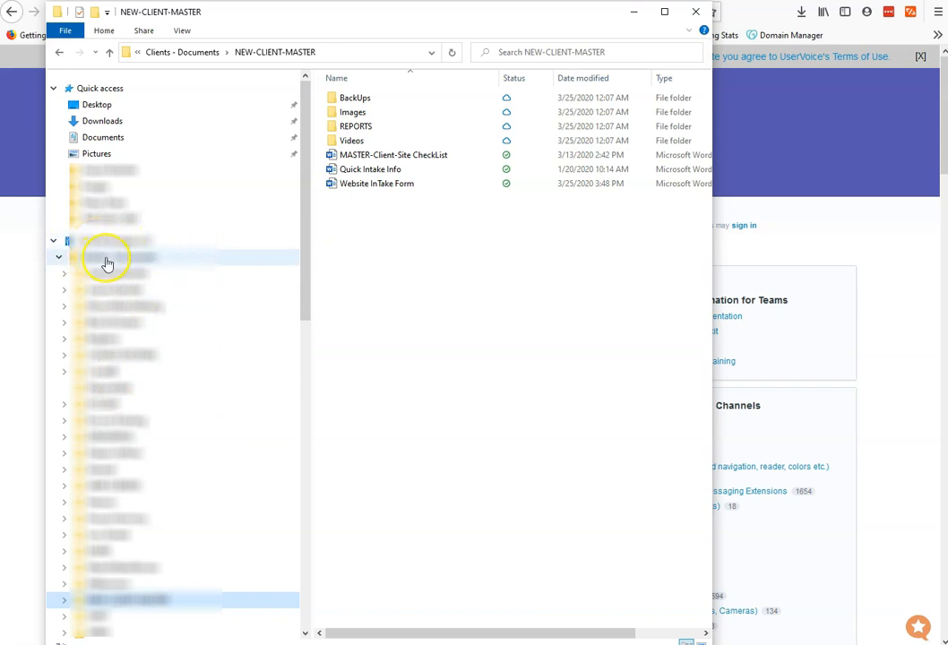
{"action": "mouse_move", "coordinate": [127, 265]}
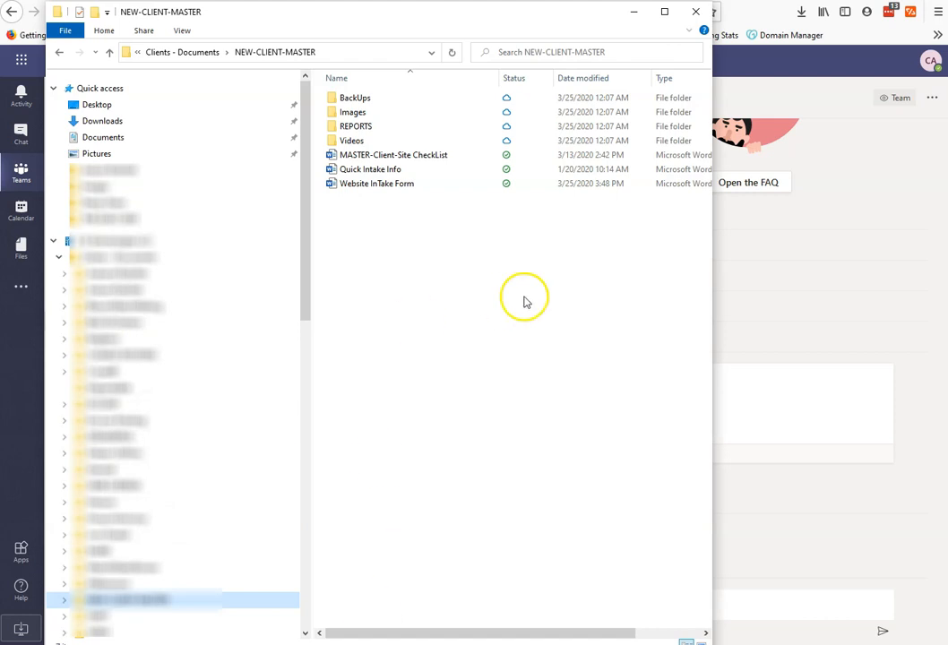
{"action": "mouse_move", "coordinate": [273, 283]}
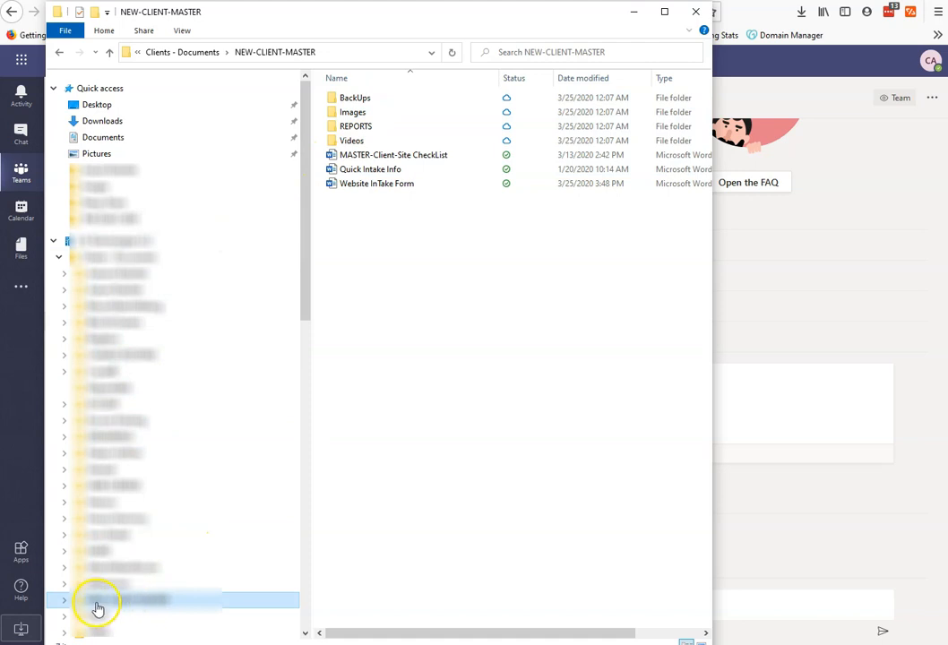
{"action": "mouse_move", "coordinate": [133, 600]}
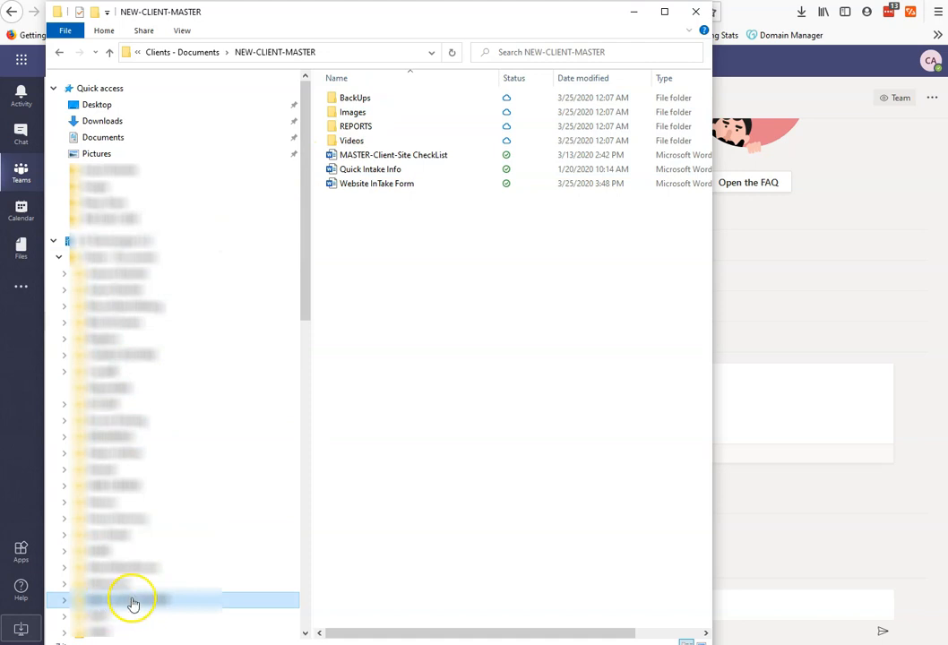
{"action": "mouse_move", "coordinate": [373, 111]}
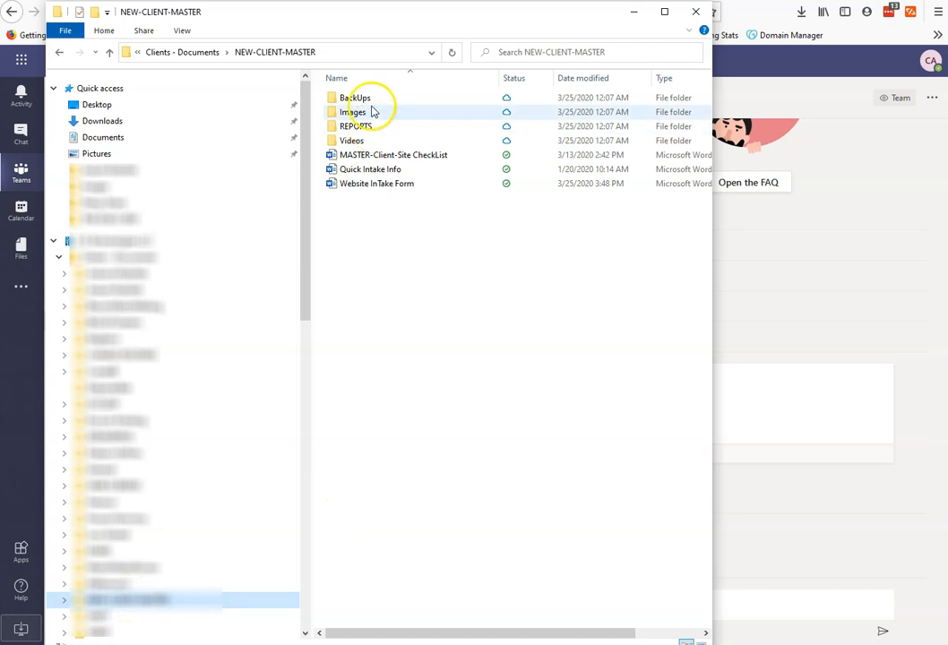
{"action": "mouse_move", "coordinate": [422, 103]}
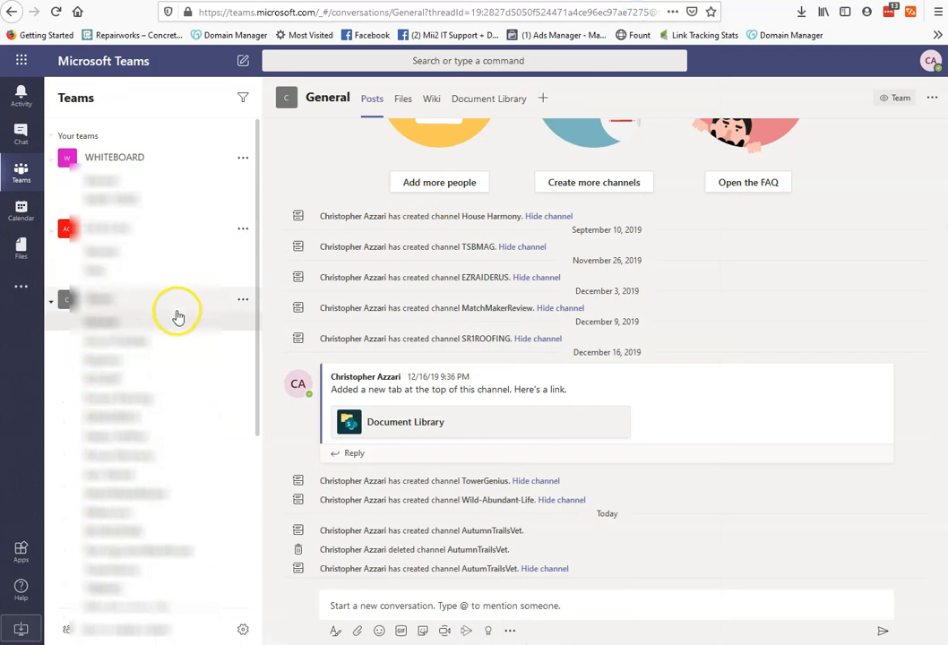
{"action": "mouse_move", "coordinate": [140, 479]}
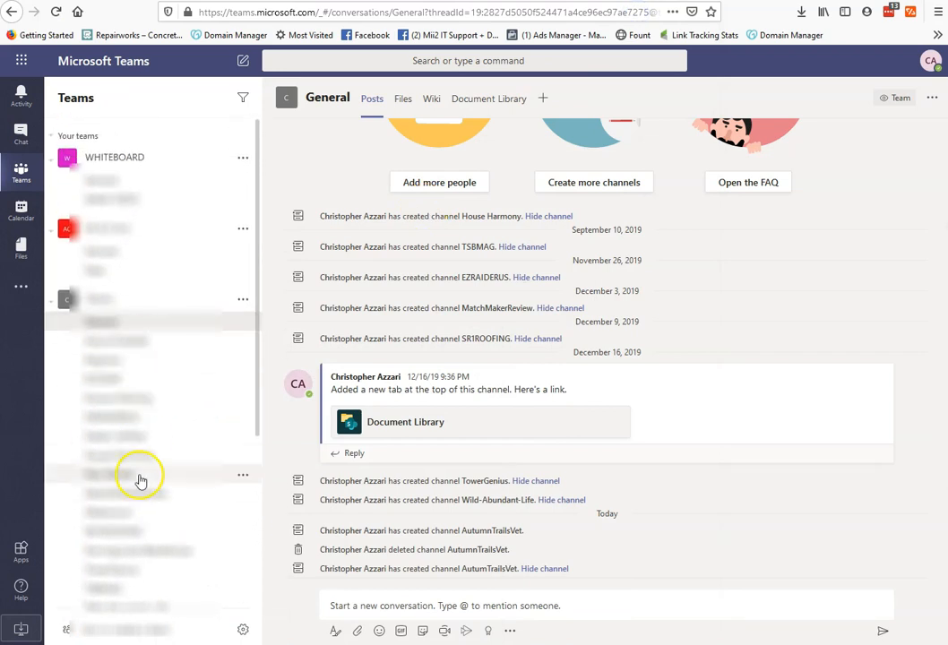
{"action": "mouse_move", "coordinate": [229, 405]}
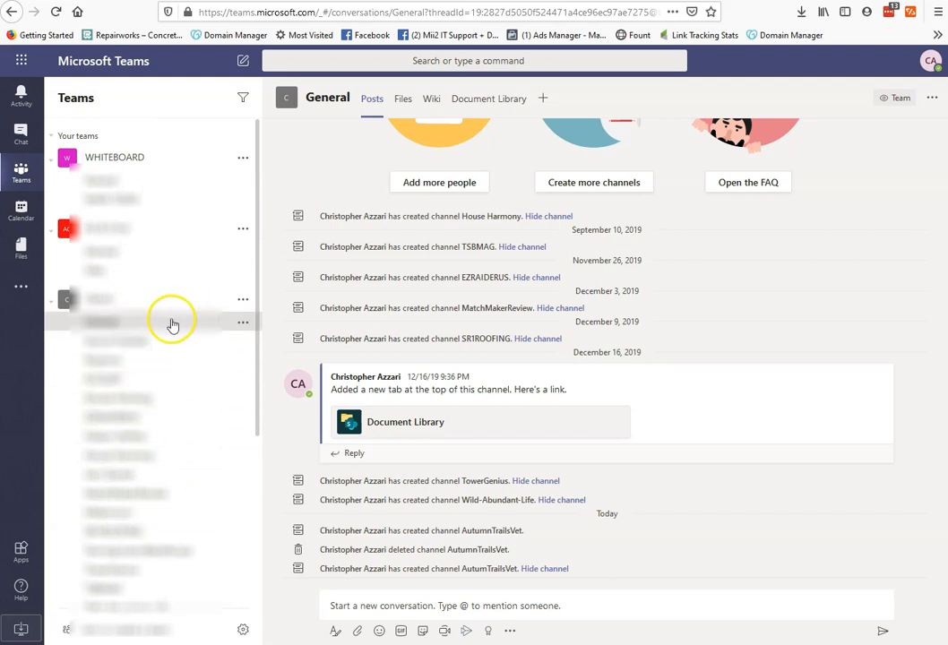
{"action": "mouse_move", "coordinate": [154, 322]}
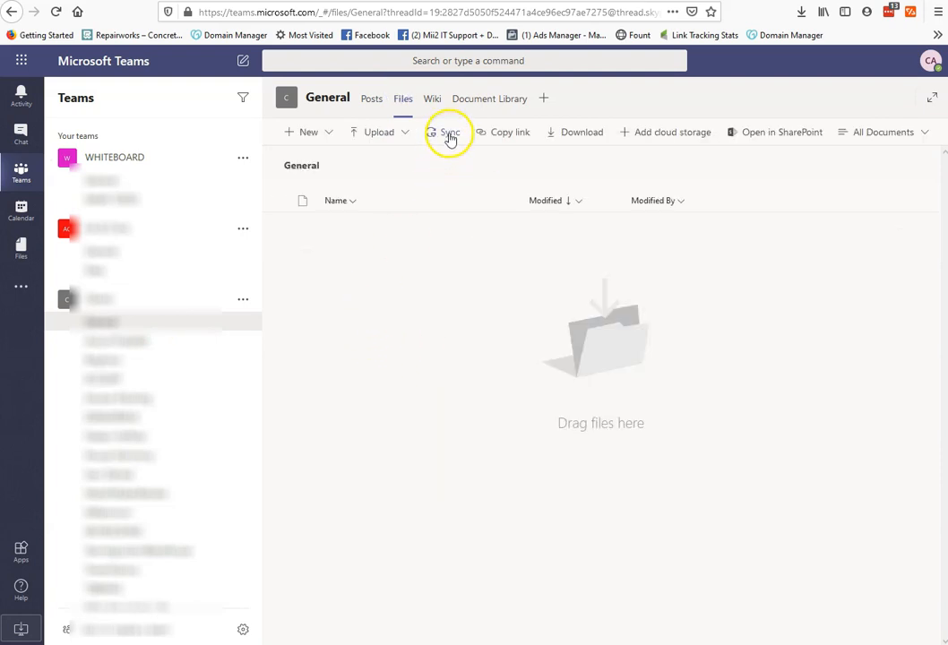
{"action": "mouse_move", "coordinate": [211, 326]}
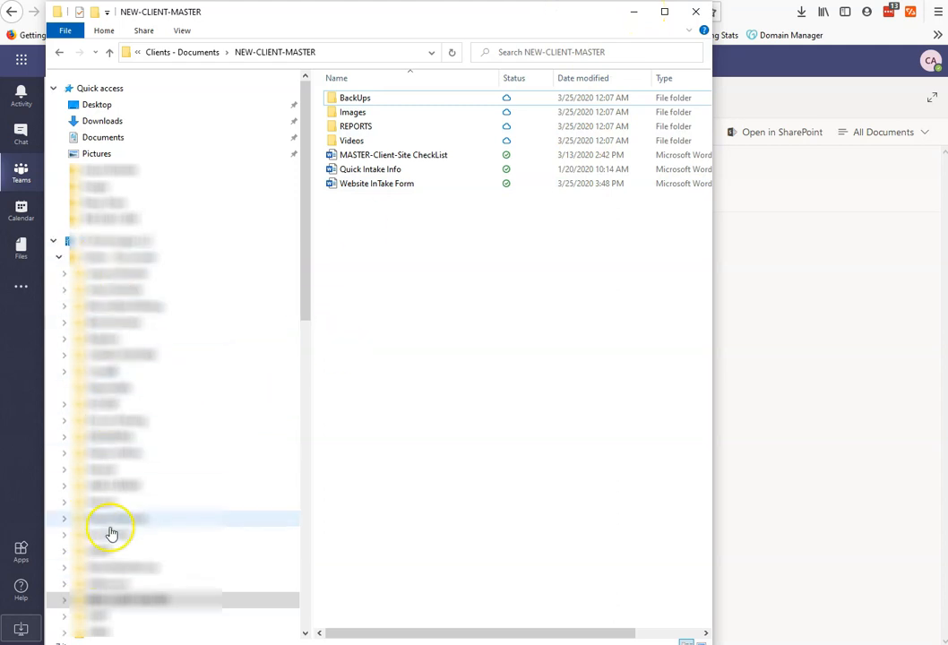
{"action": "mouse_move", "coordinate": [791, 376]}
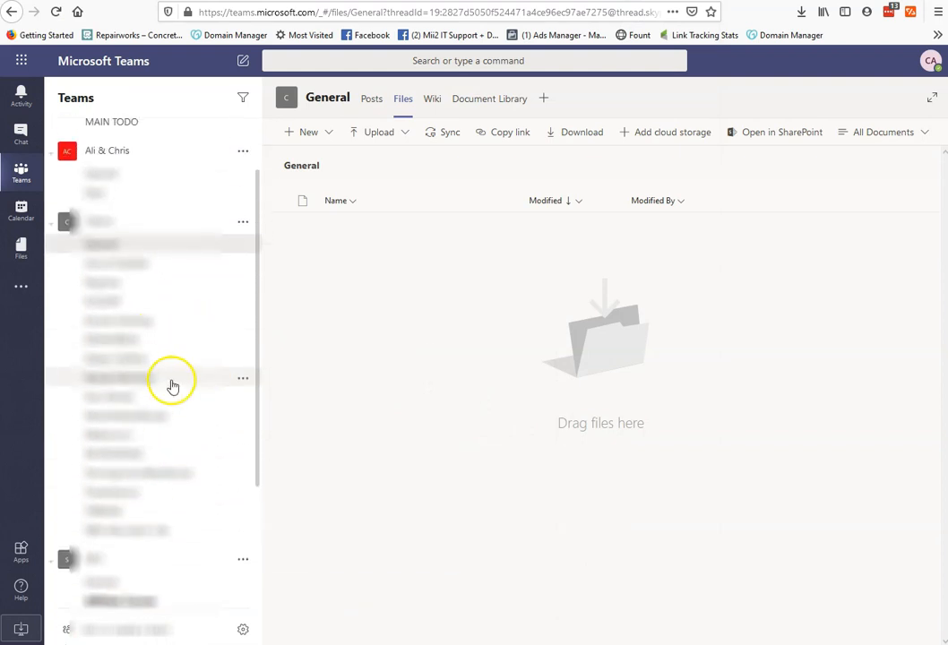
{"action": "mouse_move", "coordinate": [236, 254]}
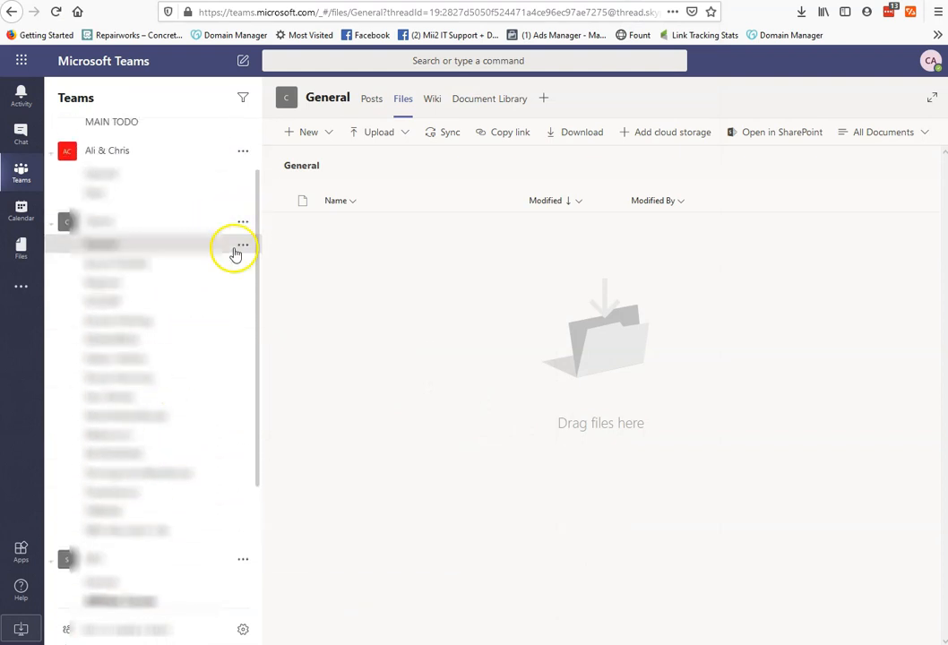
Add a channel named NEW-CLIENT-MASTER to the Clients team.
{"action": "left_click", "coordinate": [242, 247]}
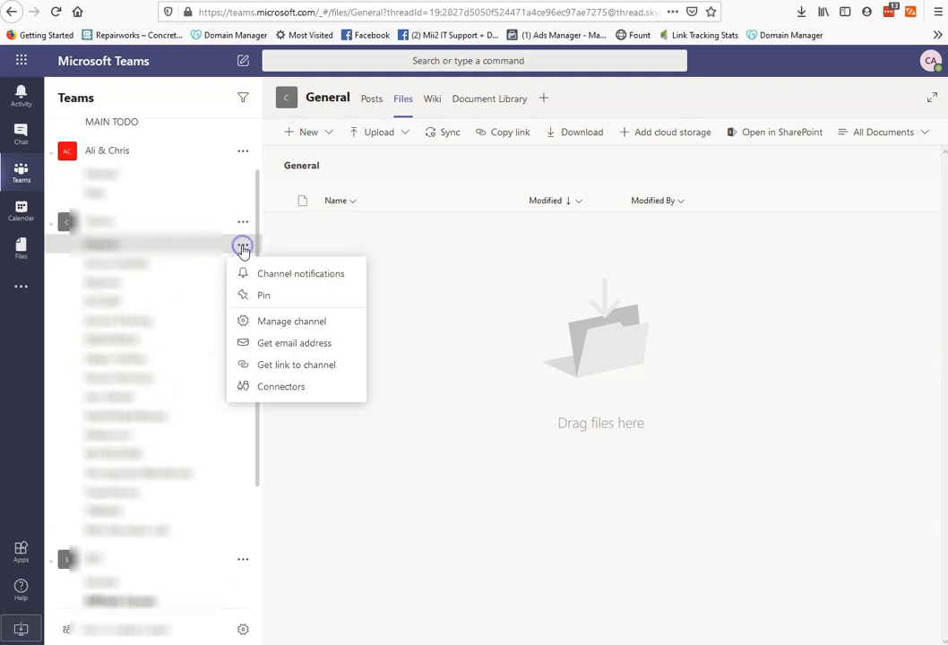
{"action": "mouse_move", "coordinate": [315, 330]}
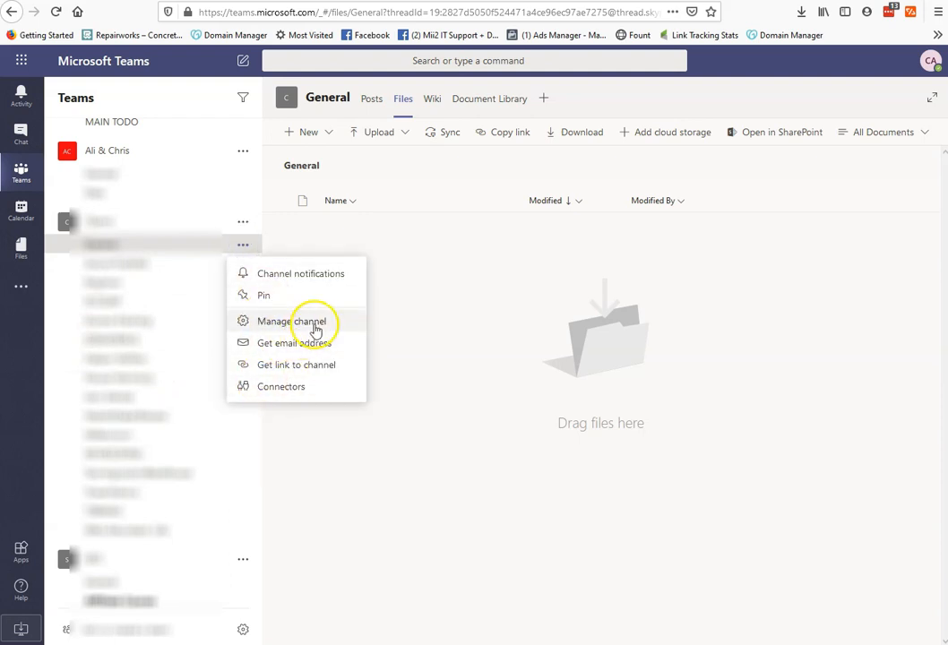
{"action": "mouse_move", "coordinate": [265, 236]}
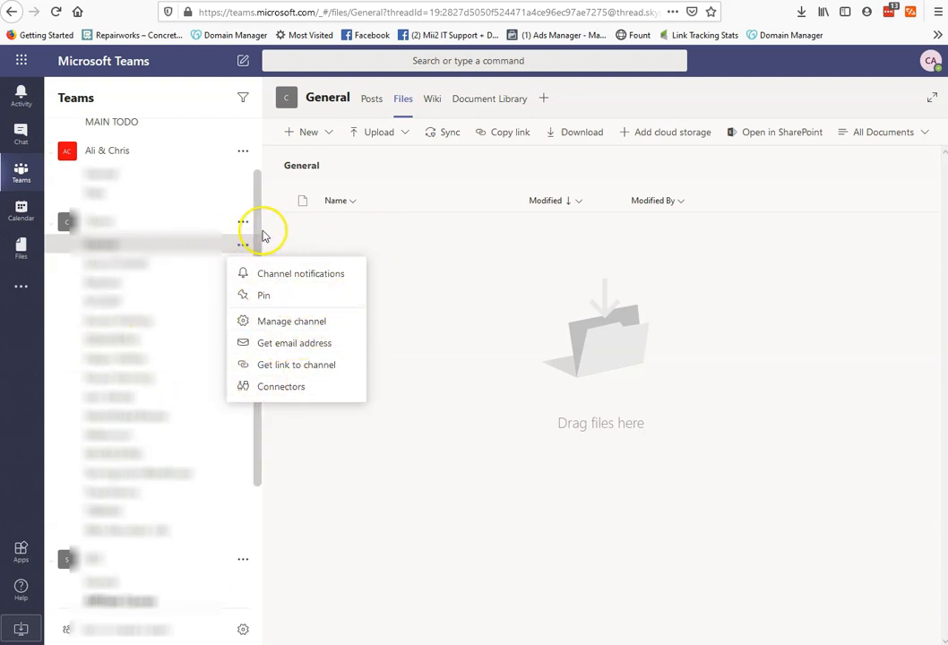
{"action": "left_click", "coordinate": [243, 222]}
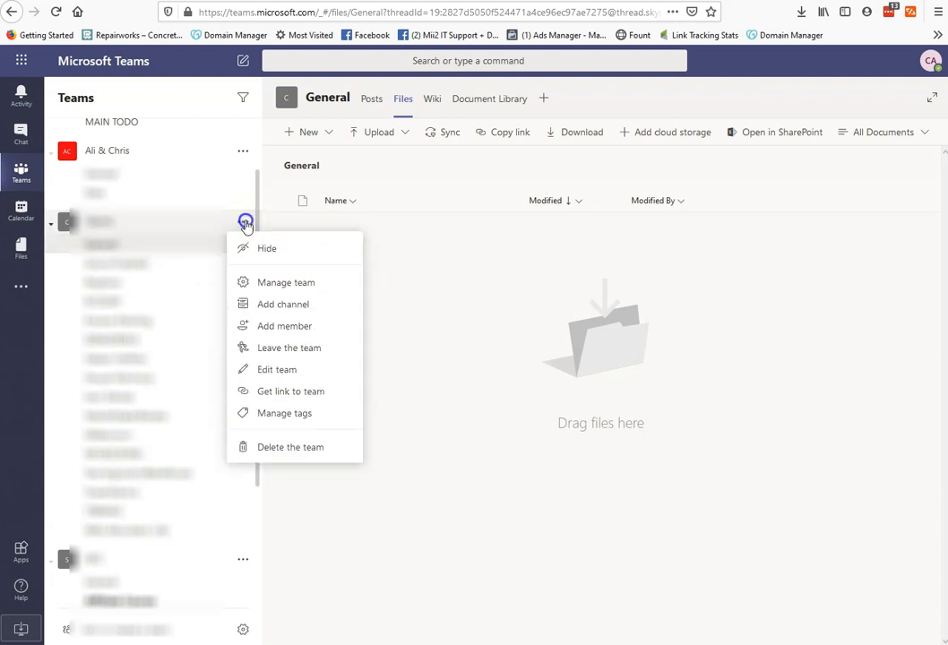
{"action": "left_click", "coordinate": [283, 305]}
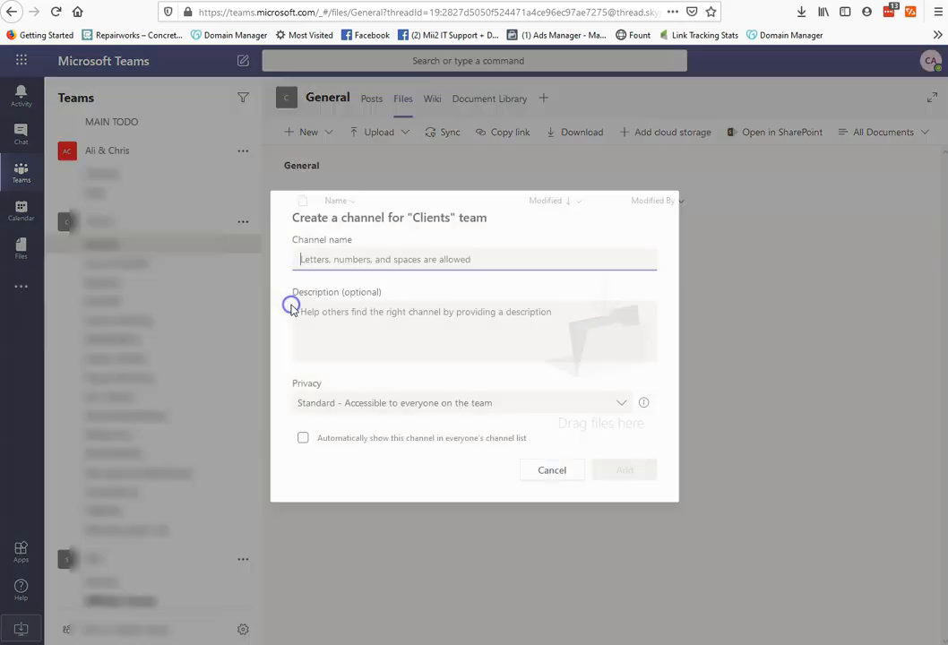
{"action": "type", "text": "NEW-CLIENT-MASTER"}
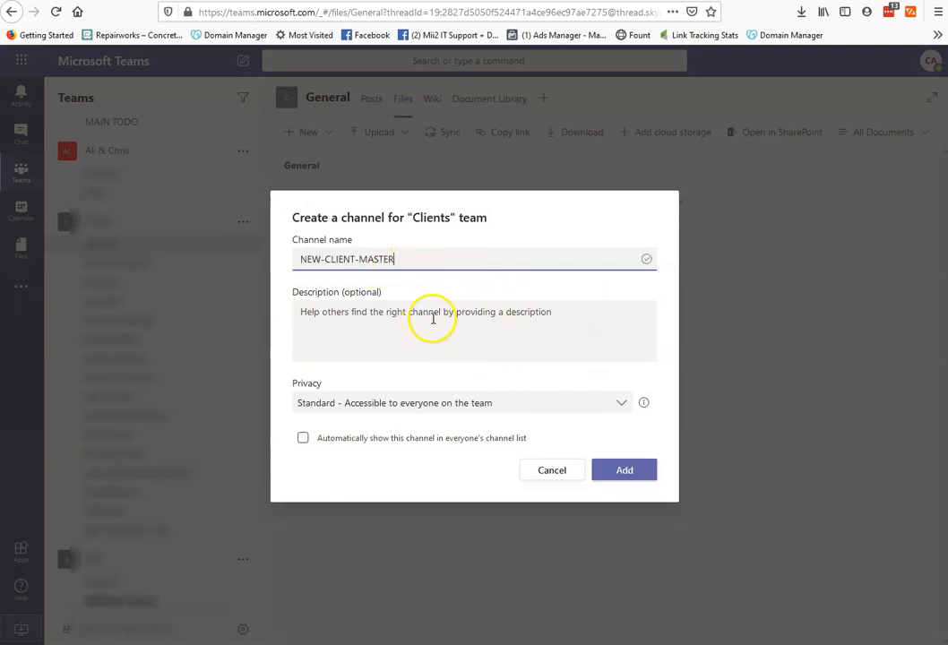
{"action": "mouse_move", "coordinate": [491, 462]}
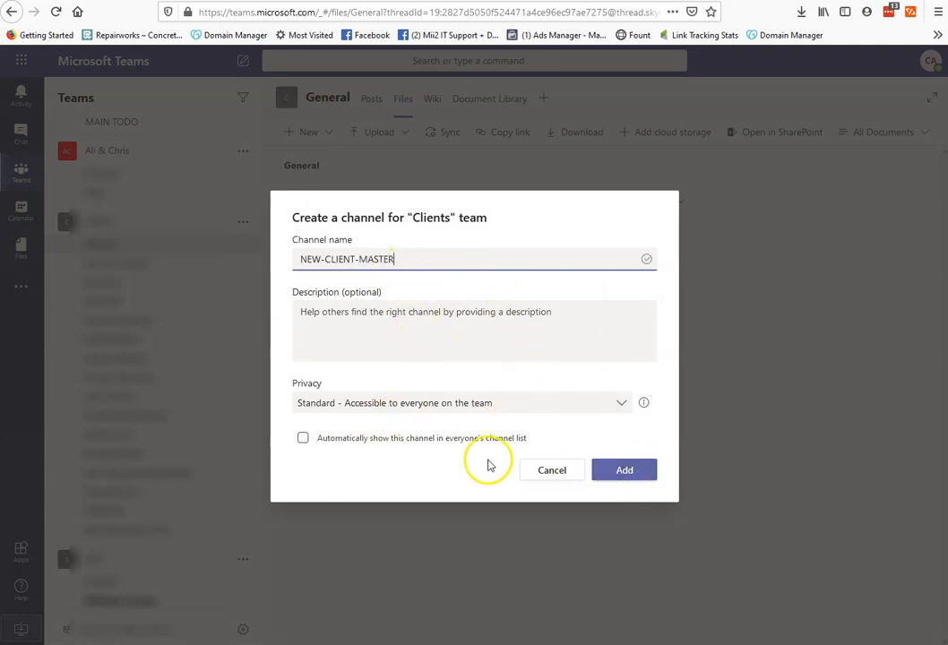
{"action": "left_click", "coordinate": [623, 470]}
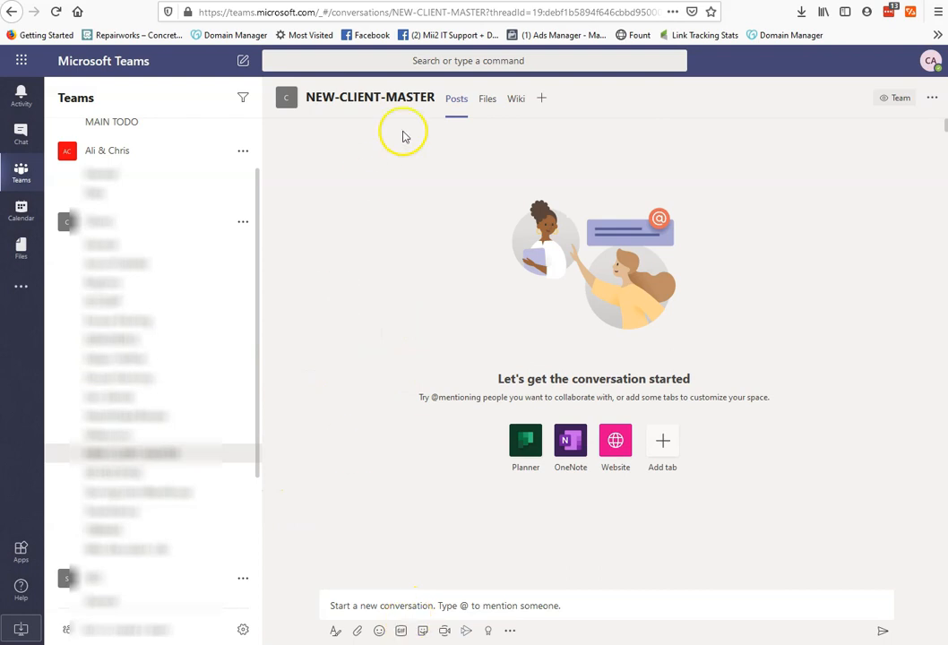
Show the NEW-CLIENT-MASTER channel's files (REPORTS, BackUps, Videos, Images, three documents) and its options.
{"action": "left_click", "coordinate": [487, 99]}
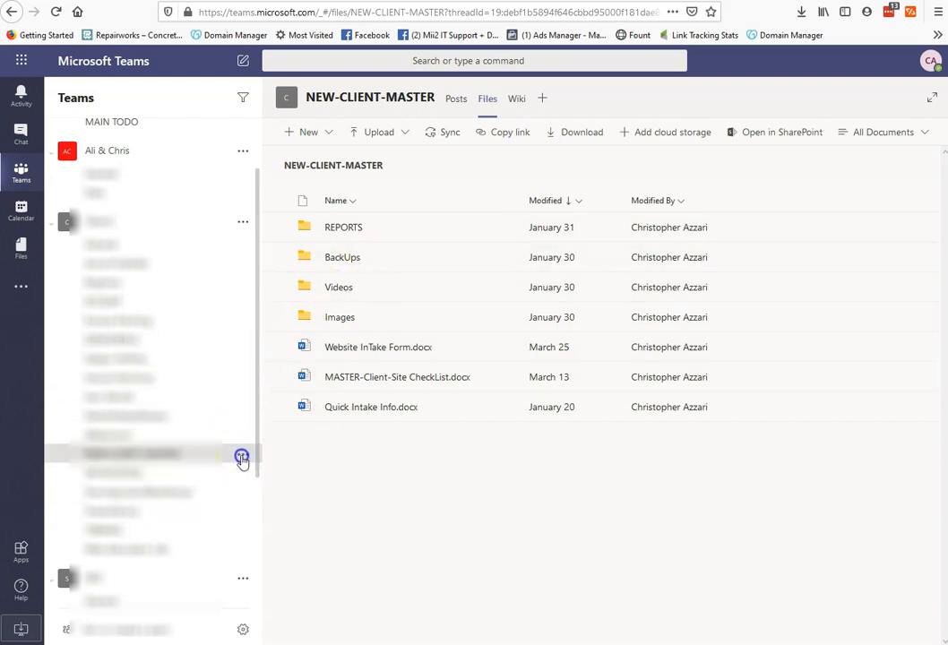
{"action": "left_click", "coordinate": [242, 455]}
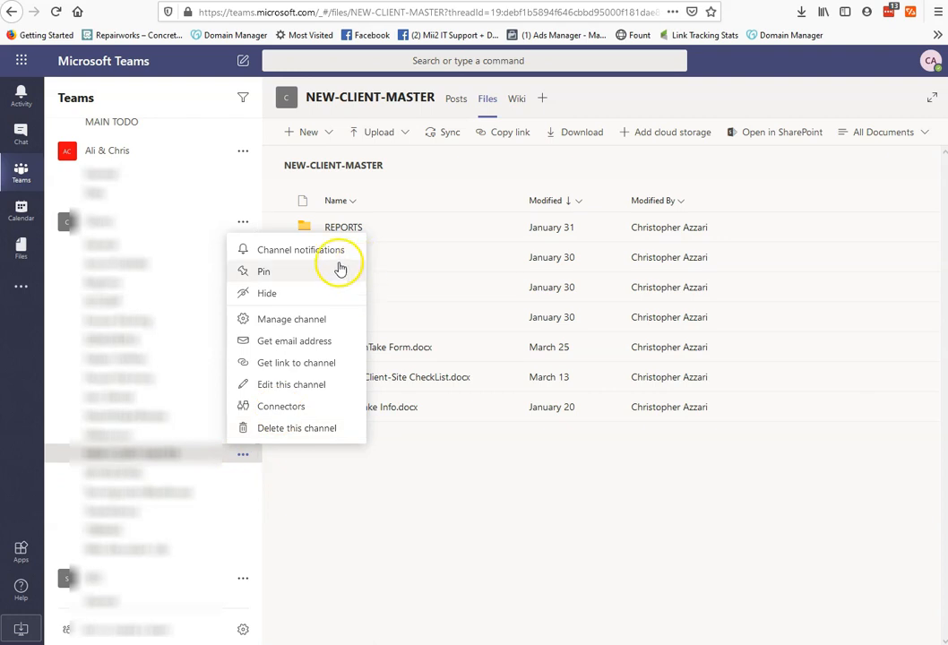
{"action": "mouse_move", "coordinate": [280, 390]}
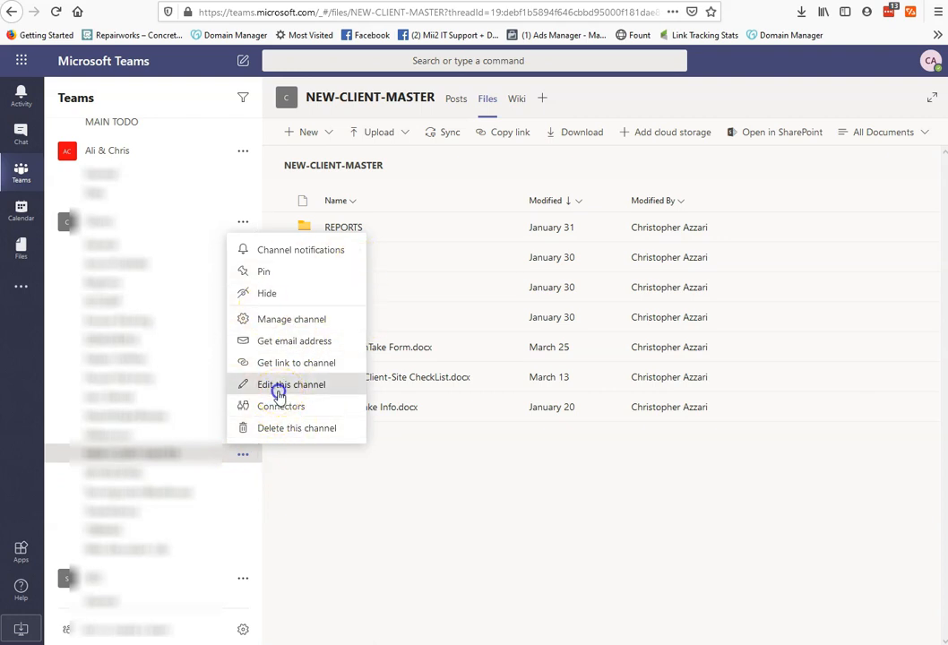
Rename the channel to NEWCLIENT_A and view its empty REPORTS folder under Files.
{"action": "left_click", "coordinate": [277, 383]}
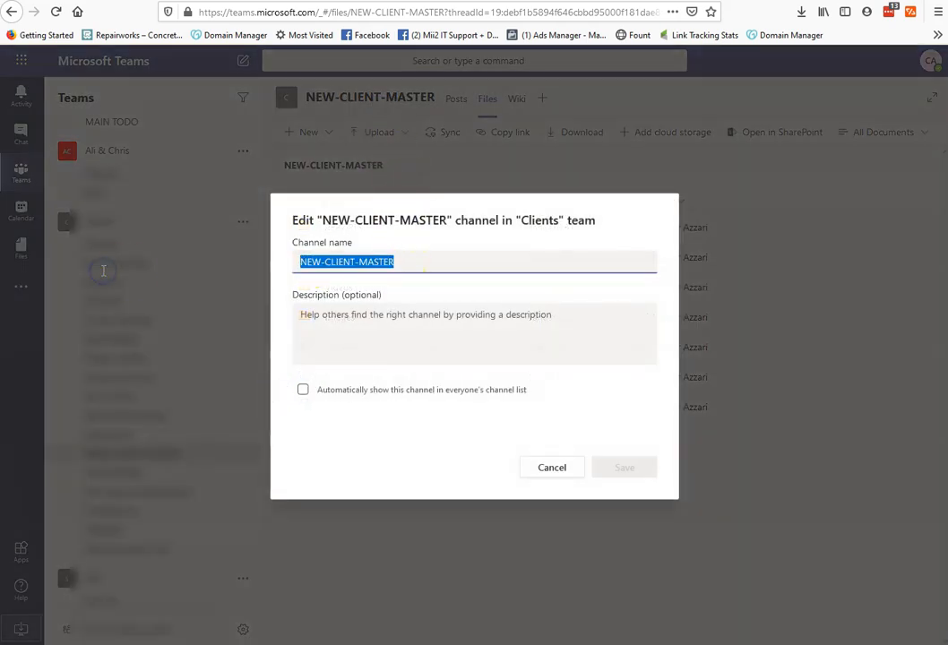
{"action": "type", "text": "NEWCLI"}
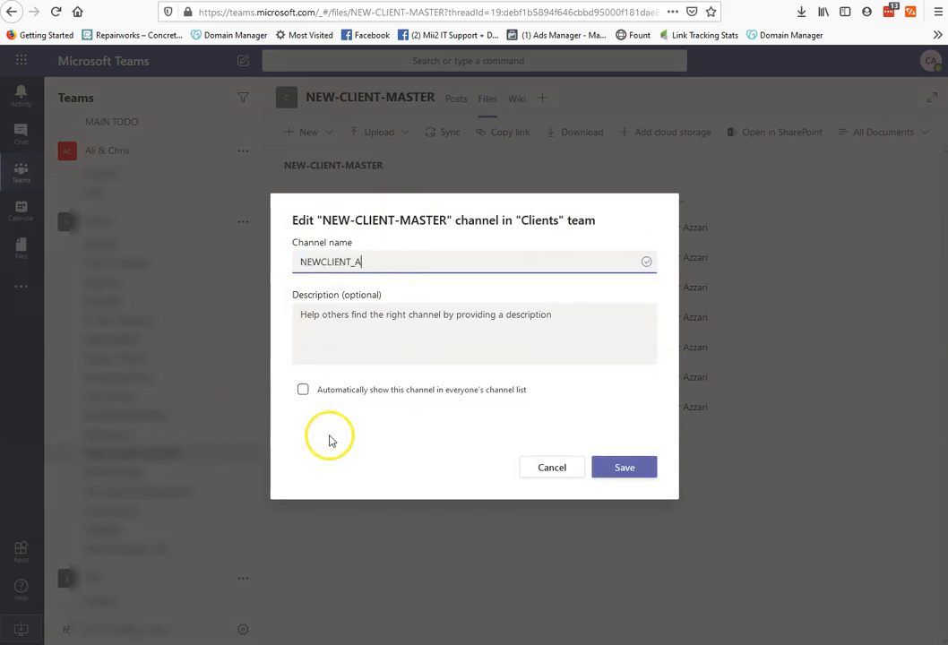
{"action": "left_click", "coordinate": [624, 466]}
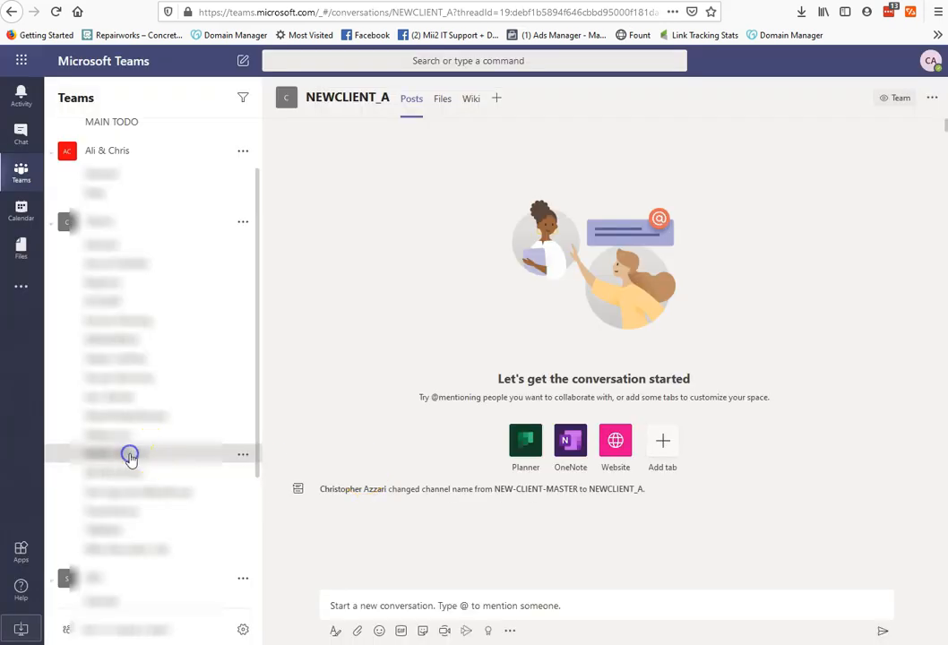
{"action": "left_click", "coordinate": [441, 98]}
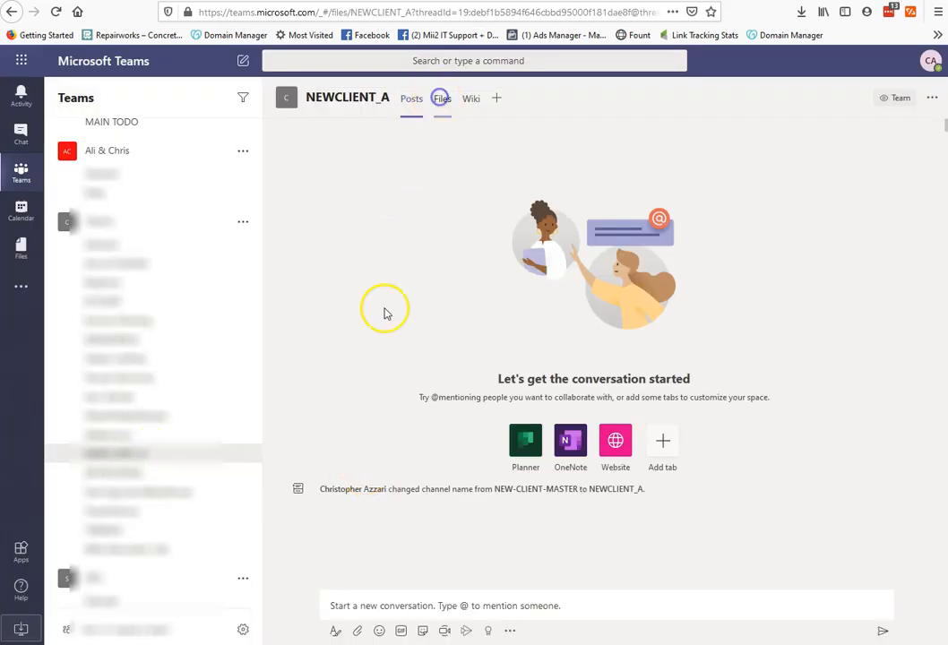
{"action": "left_click", "coordinate": [441, 99]}
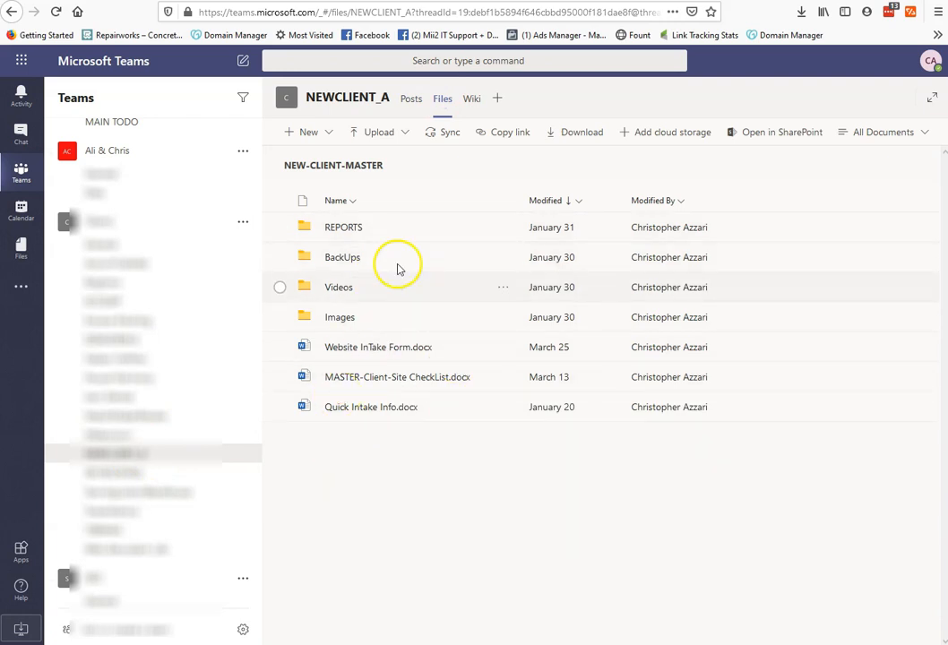
{"action": "mouse_move", "coordinate": [384, 258]}
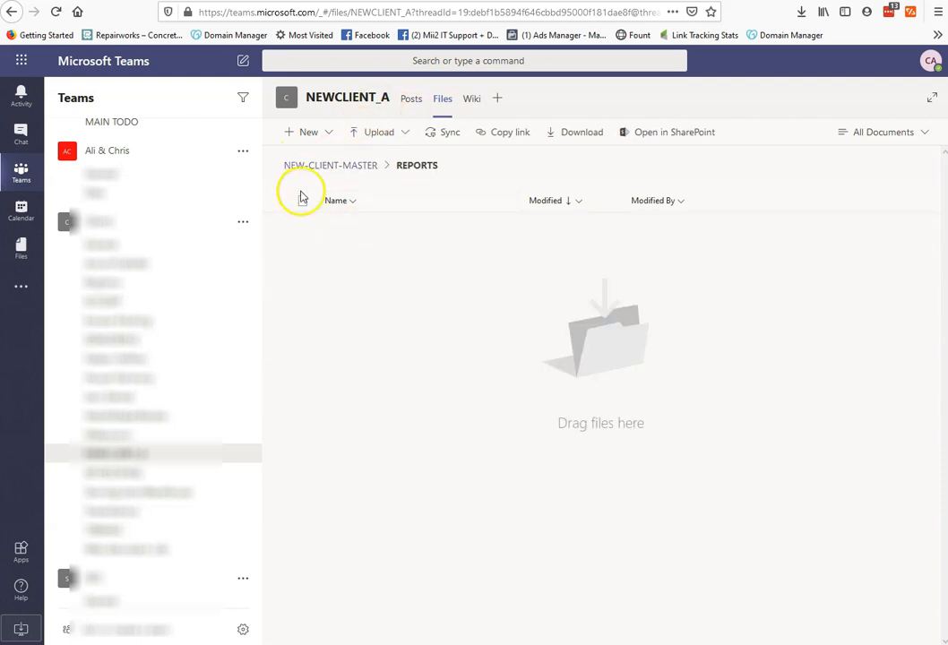
Return to the files root and add a fresh NEW-CLIENT-MASTER channel to the Clients team.
{"action": "left_click", "coordinate": [330, 164]}
{"action": "type", "text": "NEW-CLIENT-MASTER"}
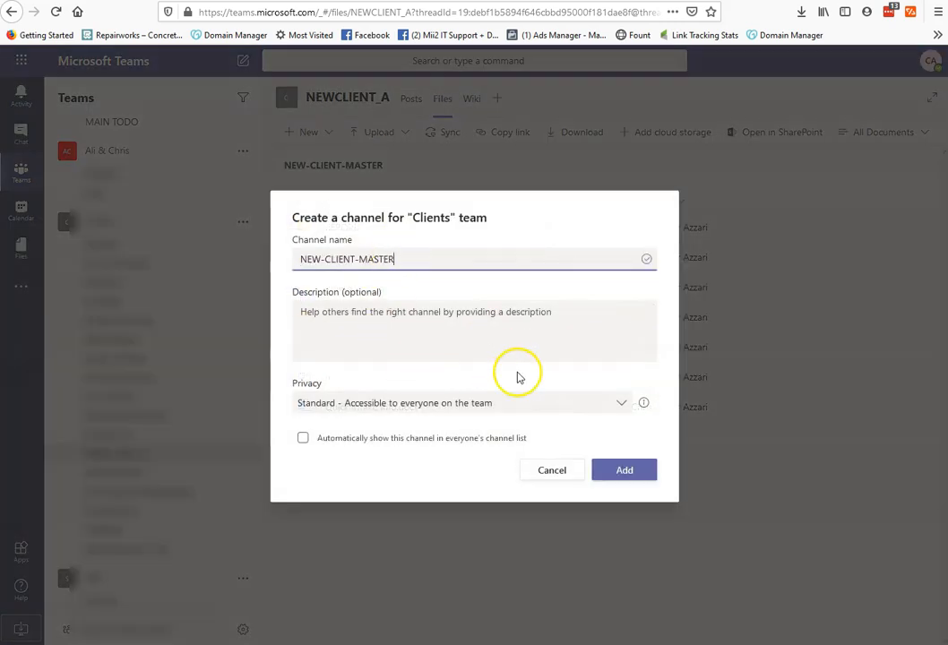
{"action": "left_click", "coordinate": [624, 469]}
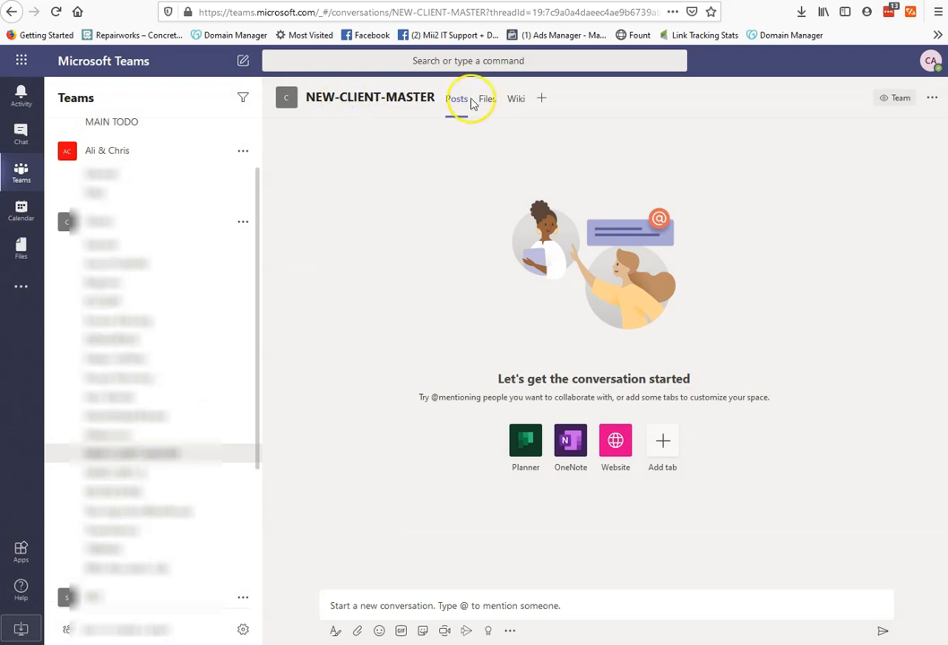
Show the re-added NEW-CLIENT-MASTER channel's files: REPORTS, BackUps, Videos, Images and three documents.
{"action": "left_click", "coordinate": [488, 99]}
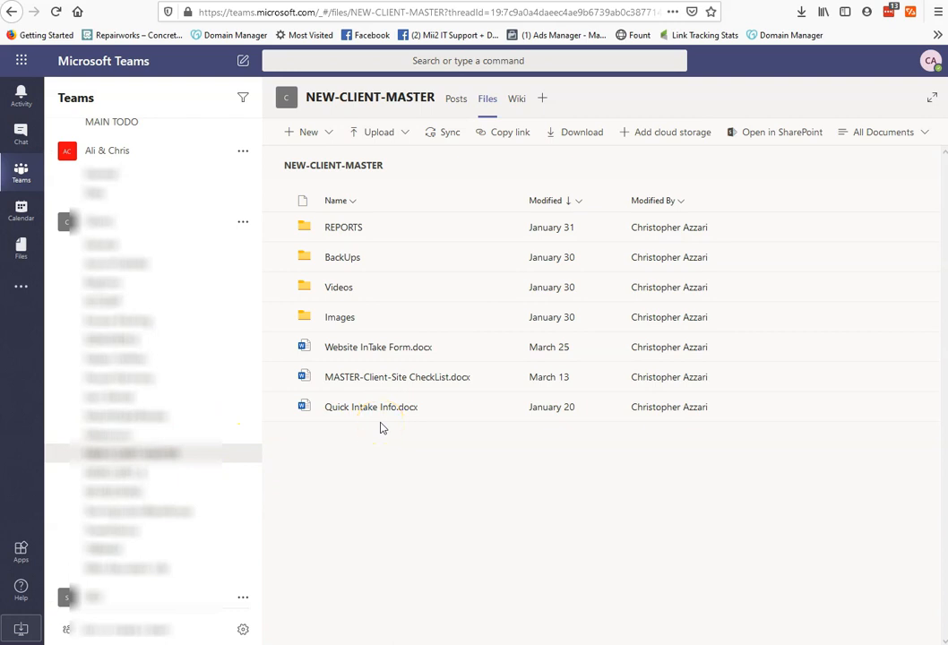
{"action": "mouse_move", "coordinate": [240, 225]}
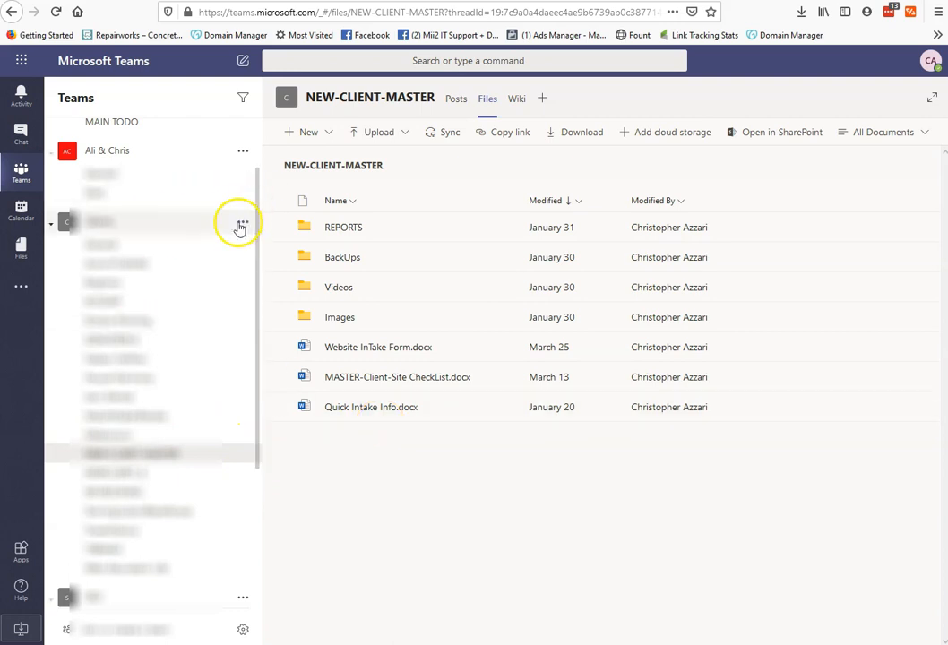
{"action": "mouse_move", "coordinate": [258, 491]}
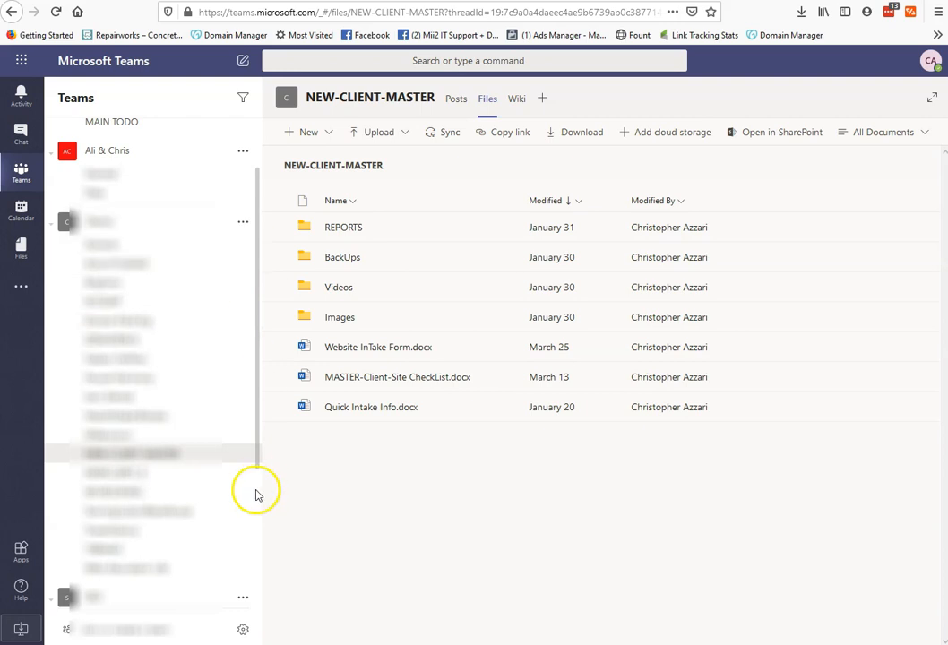
{"action": "mouse_move", "coordinate": [254, 305]}
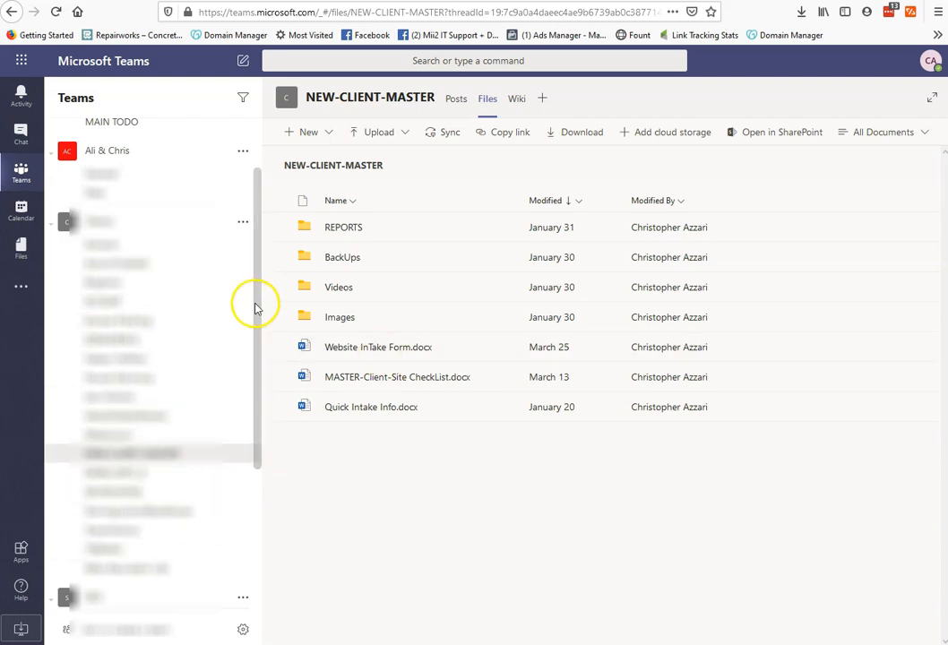
{"action": "mouse_move", "coordinate": [242, 321]}
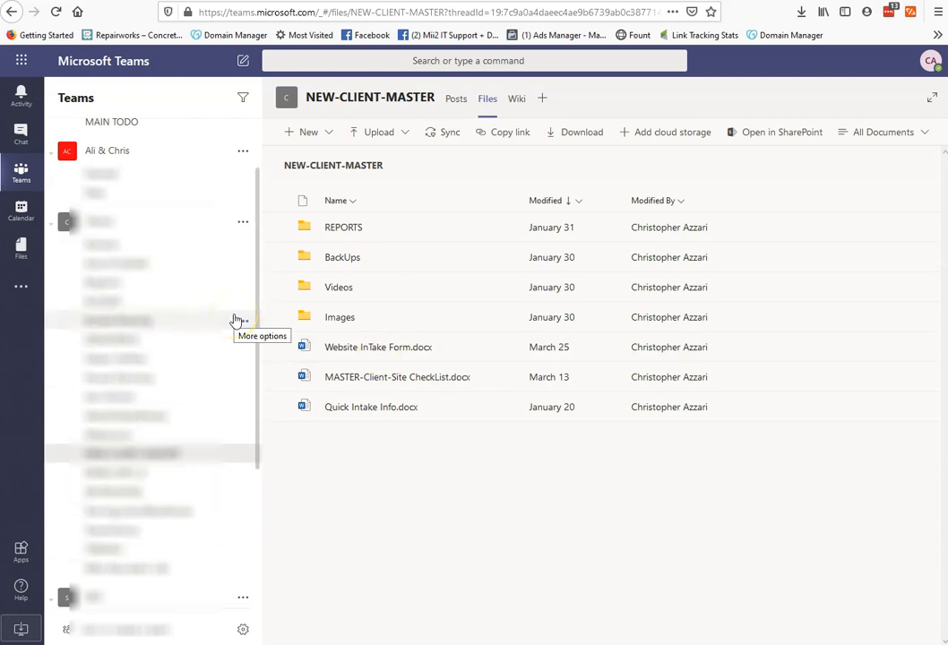
{"action": "mouse_move", "coordinate": [43, 634]}
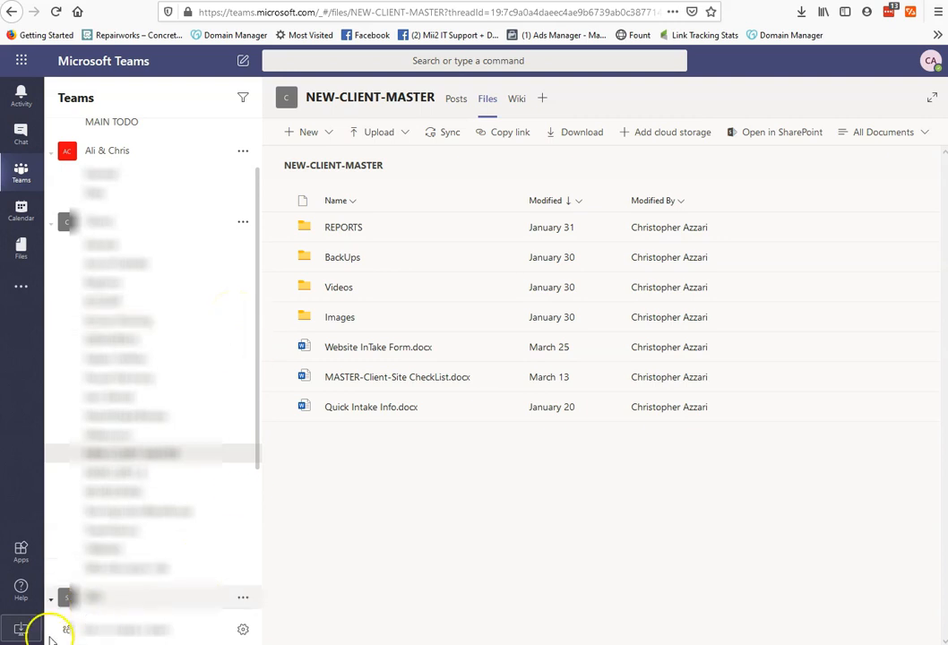